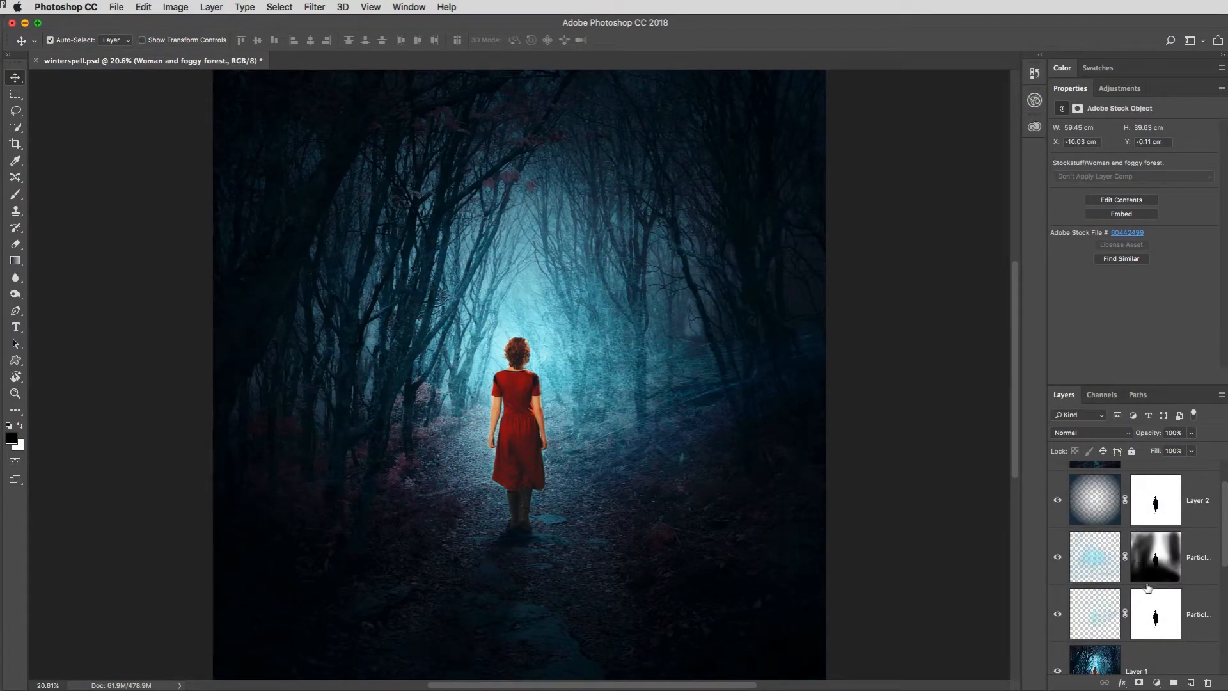
# Step: Select the lower ParticleShop layer and reduce its opacity to about 51%
pyautogui.click(1155, 613)
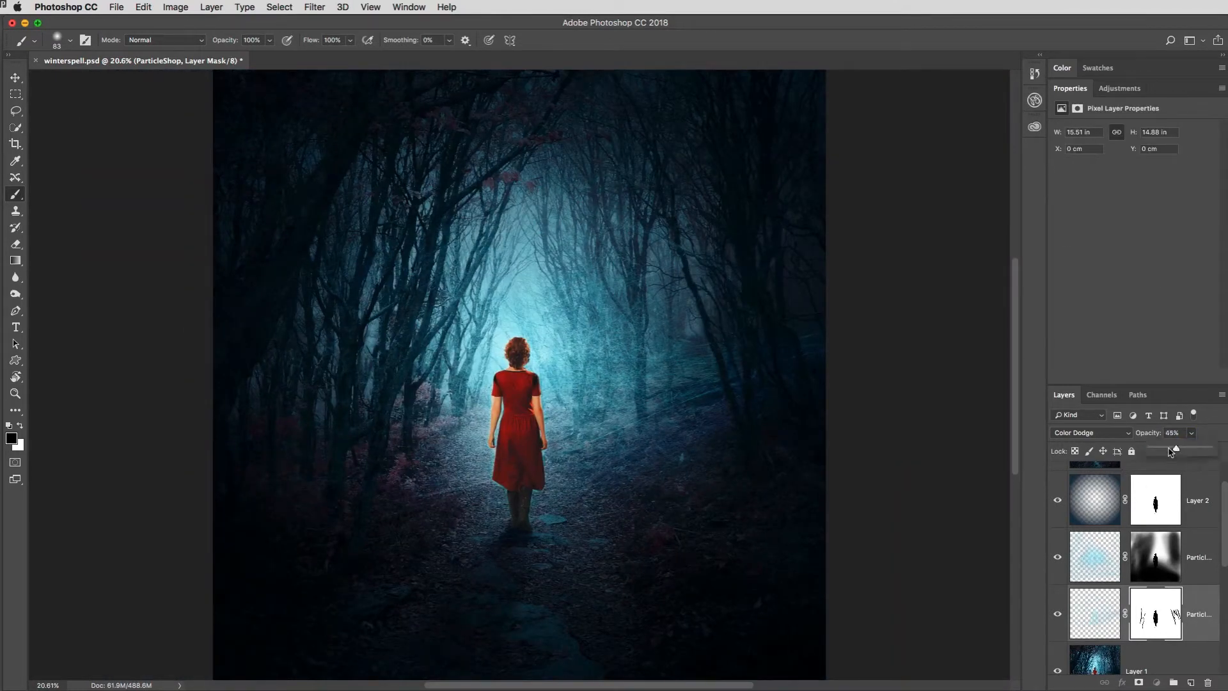
pyautogui.moveTo(1168, 452); pyautogui.dragTo(1175, 452)
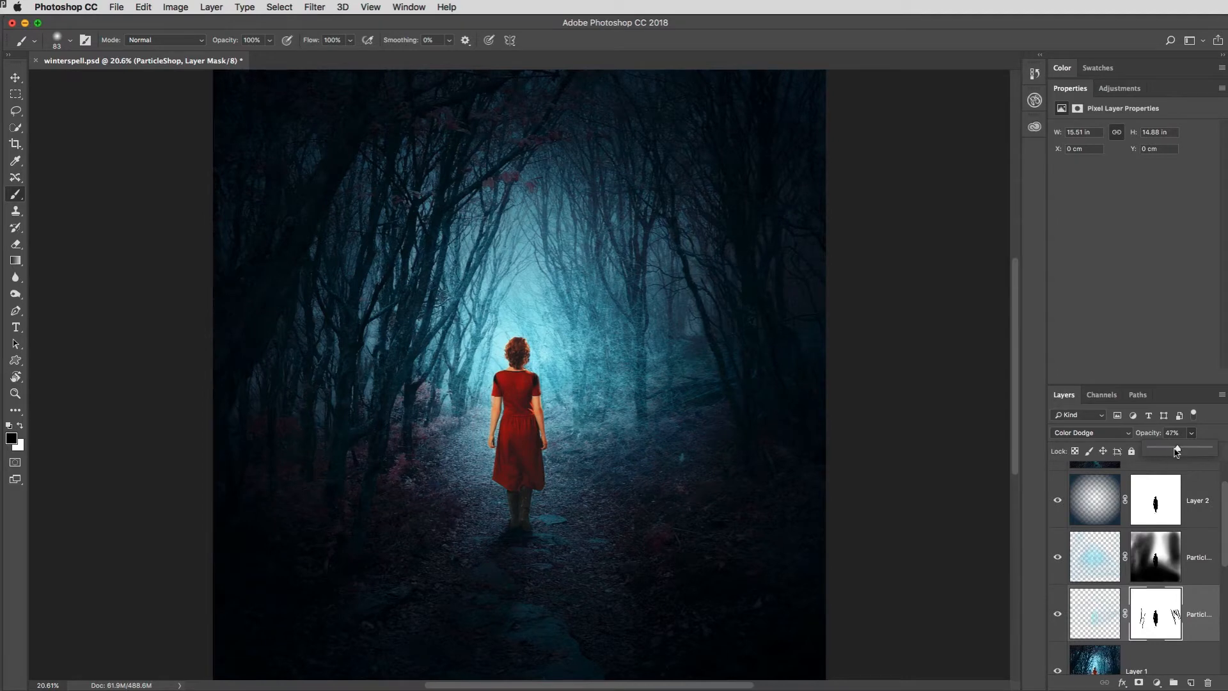
pyautogui.moveTo(1175, 448); pyautogui.dragTo(1179, 448)
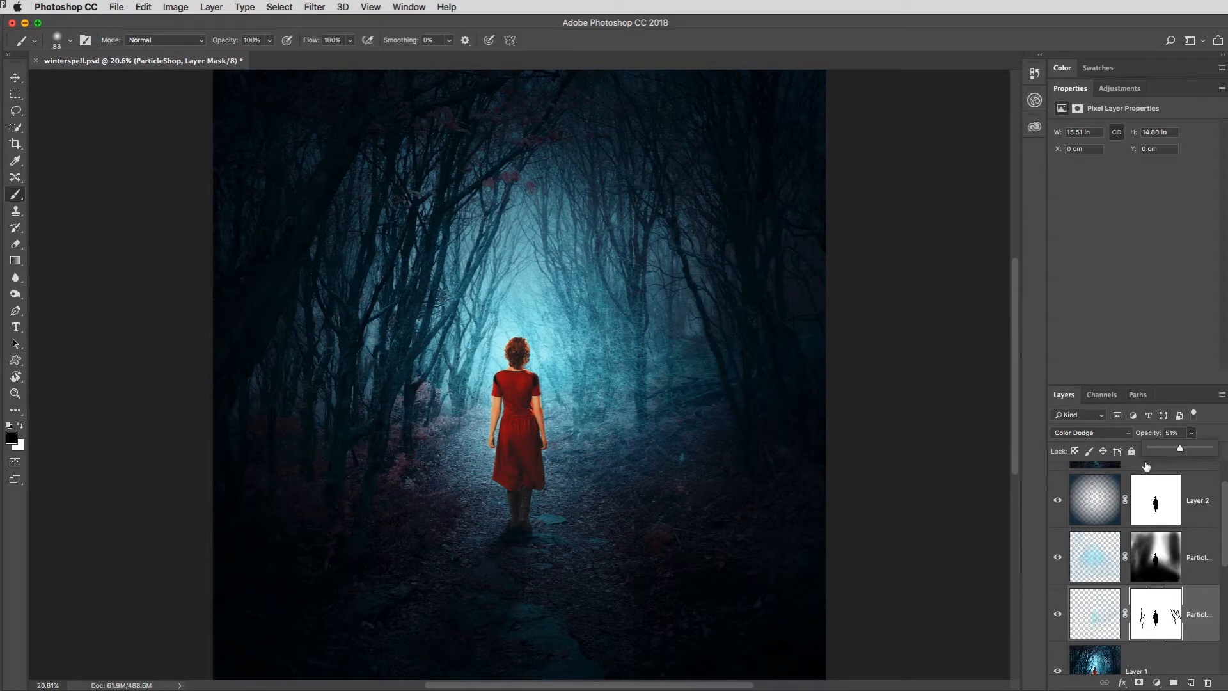
pyautogui.click(1216, 40)
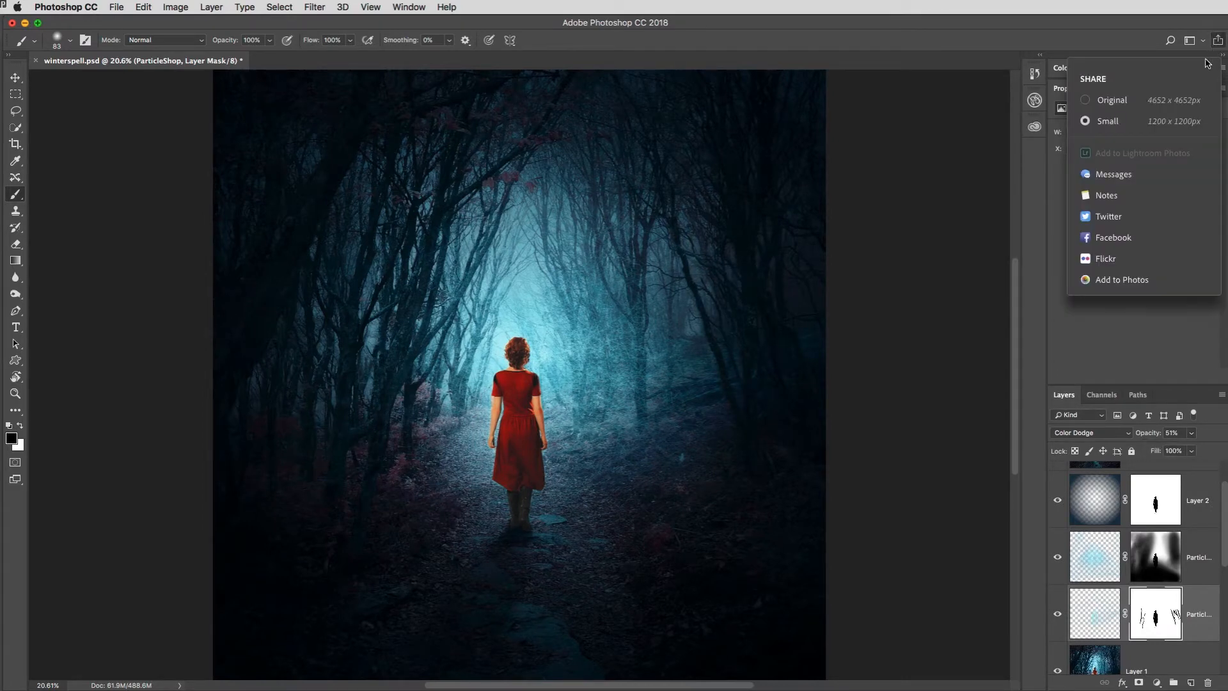
pyautogui.moveTo(1115, 238)
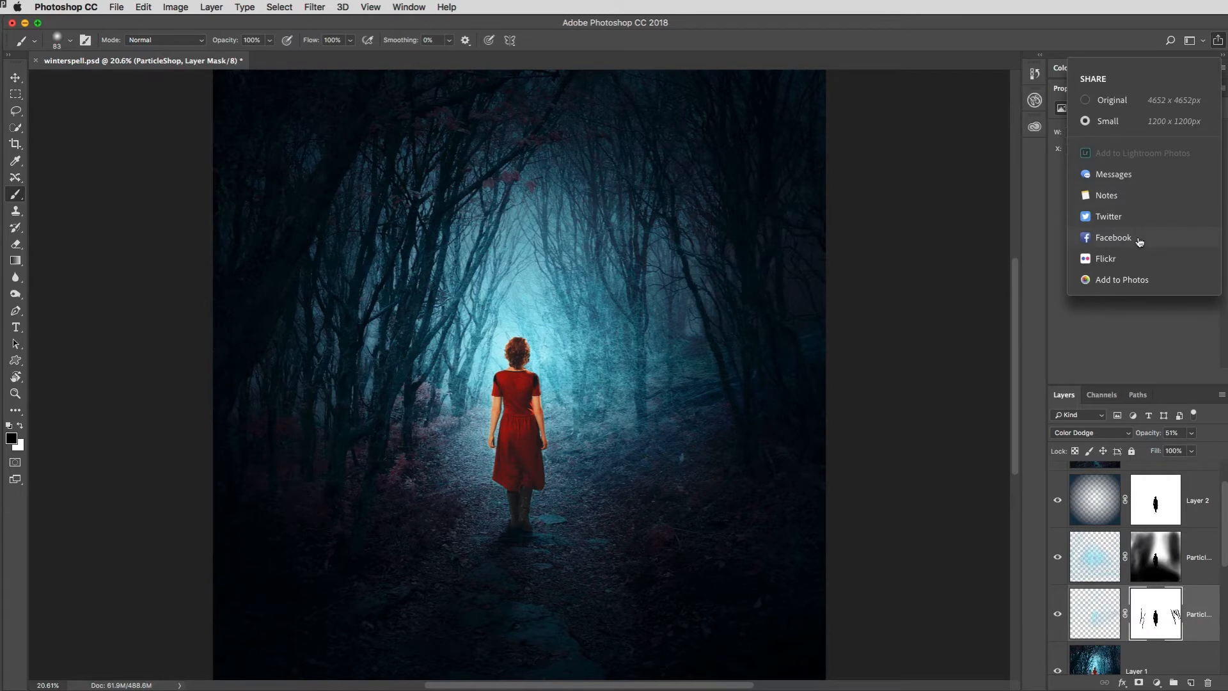
pyautogui.moveTo(1152, 218)
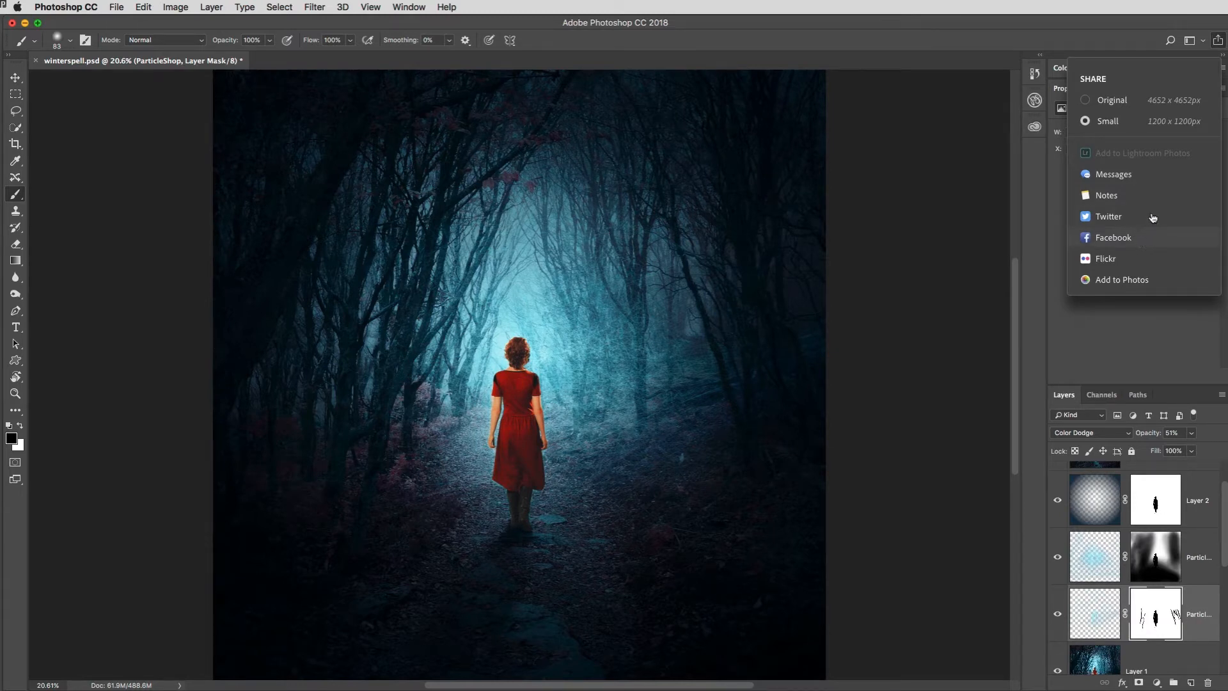
pyautogui.moveTo(1135, 172)
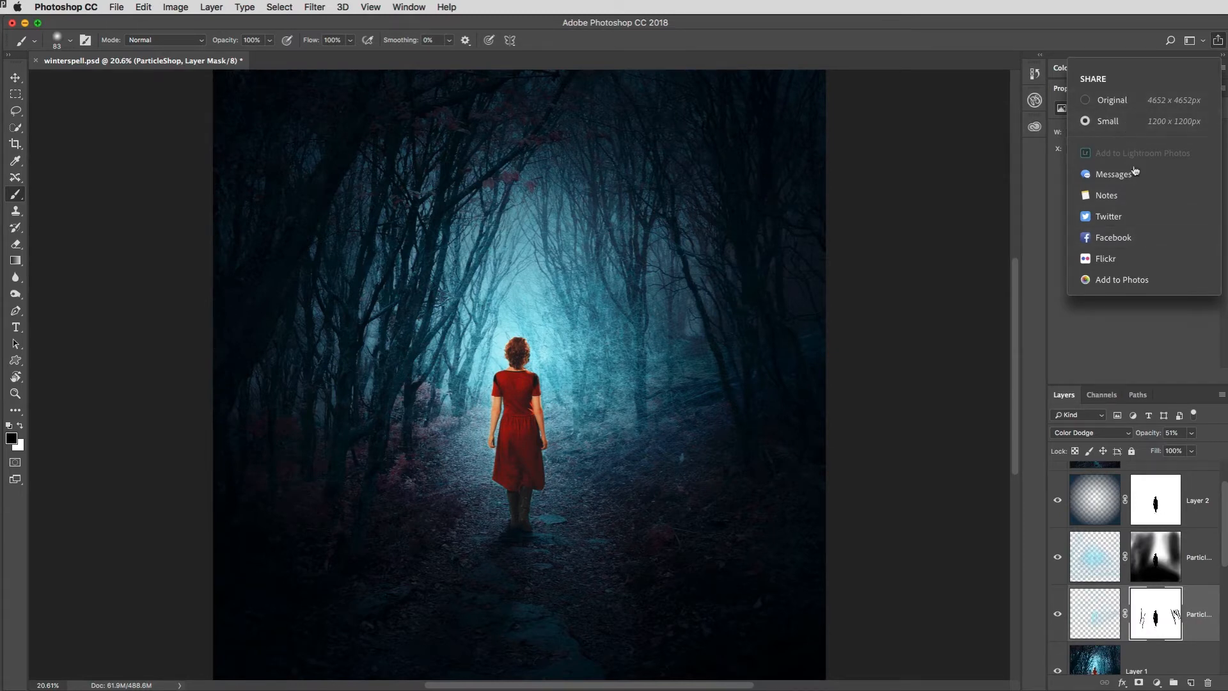
pyautogui.moveTo(1140, 259)
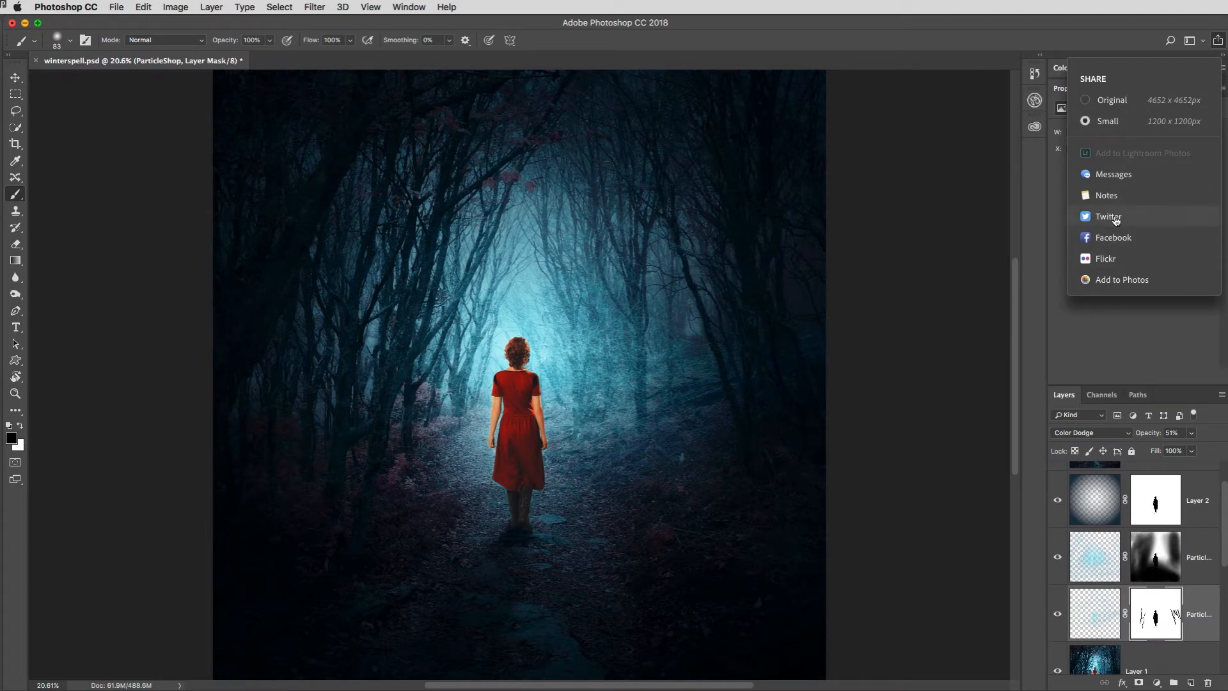
pyautogui.click(1108, 216)
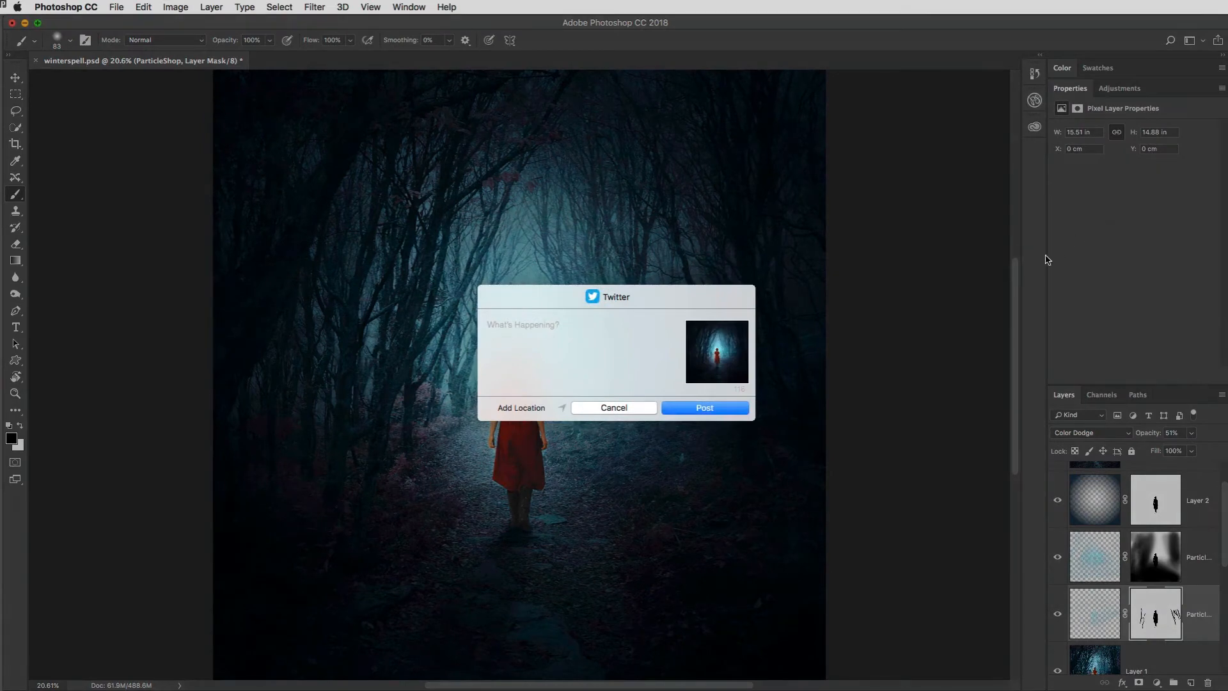
pyautogui.click(549, 324)
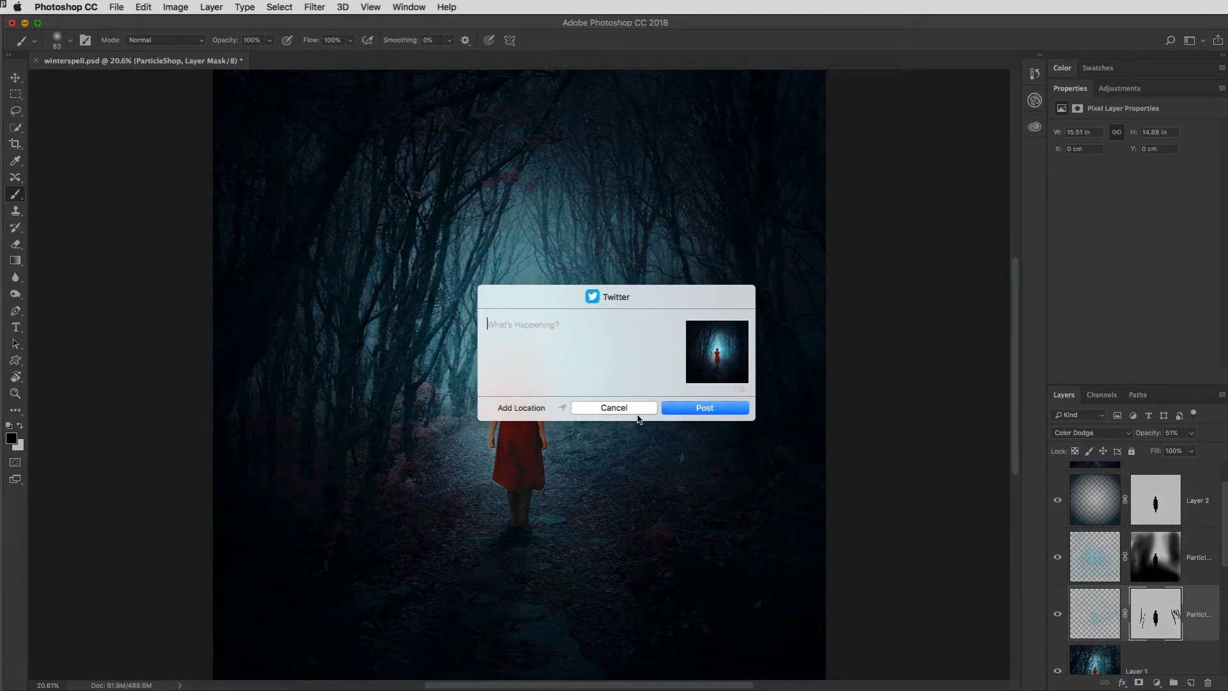
pyautogui.click(613, 407)
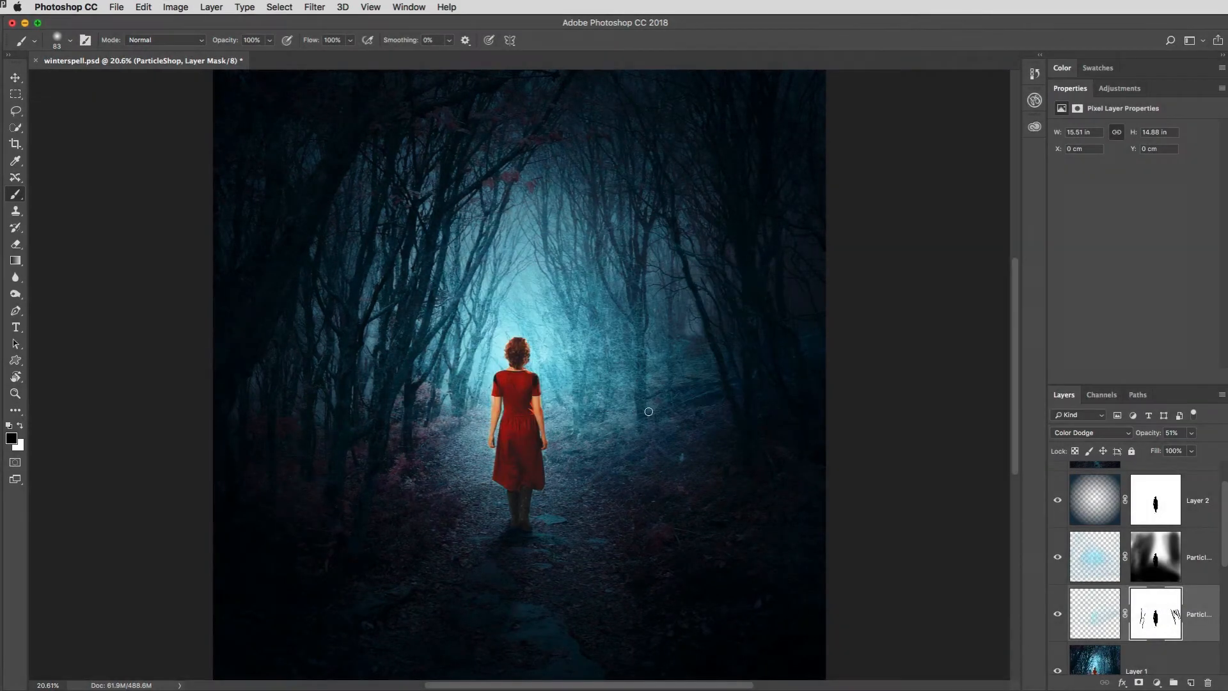
pyautogui.click(1217, 40)
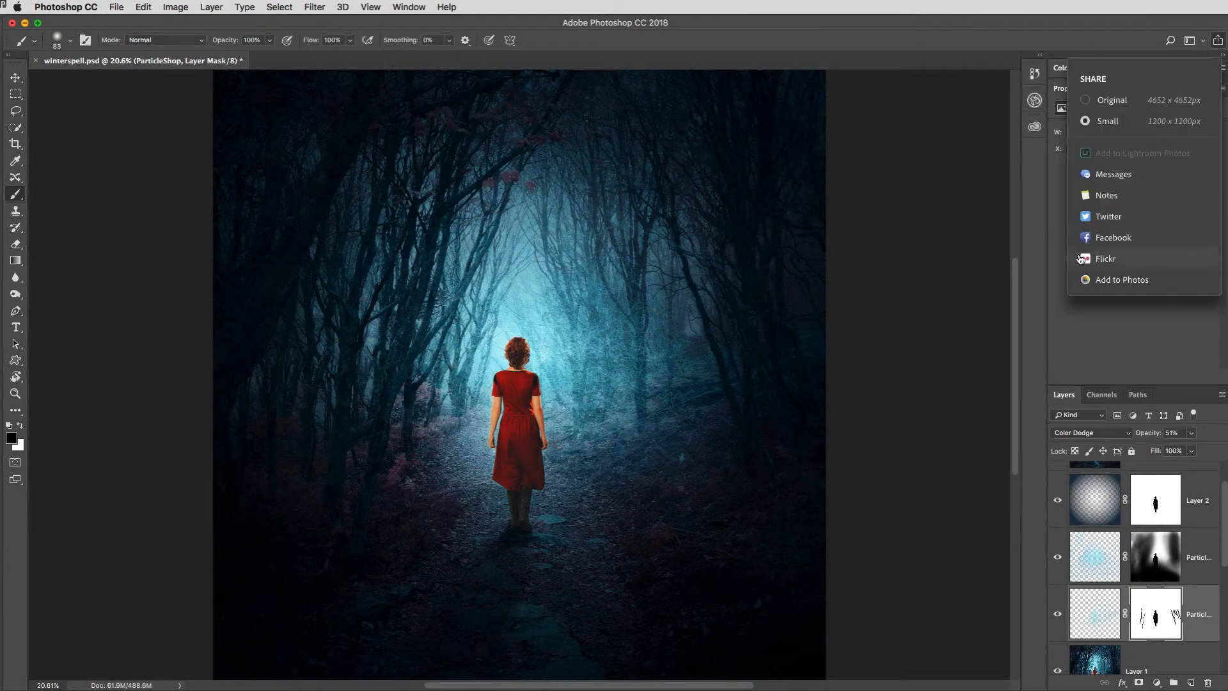
pyautogui.click(1106, 258)
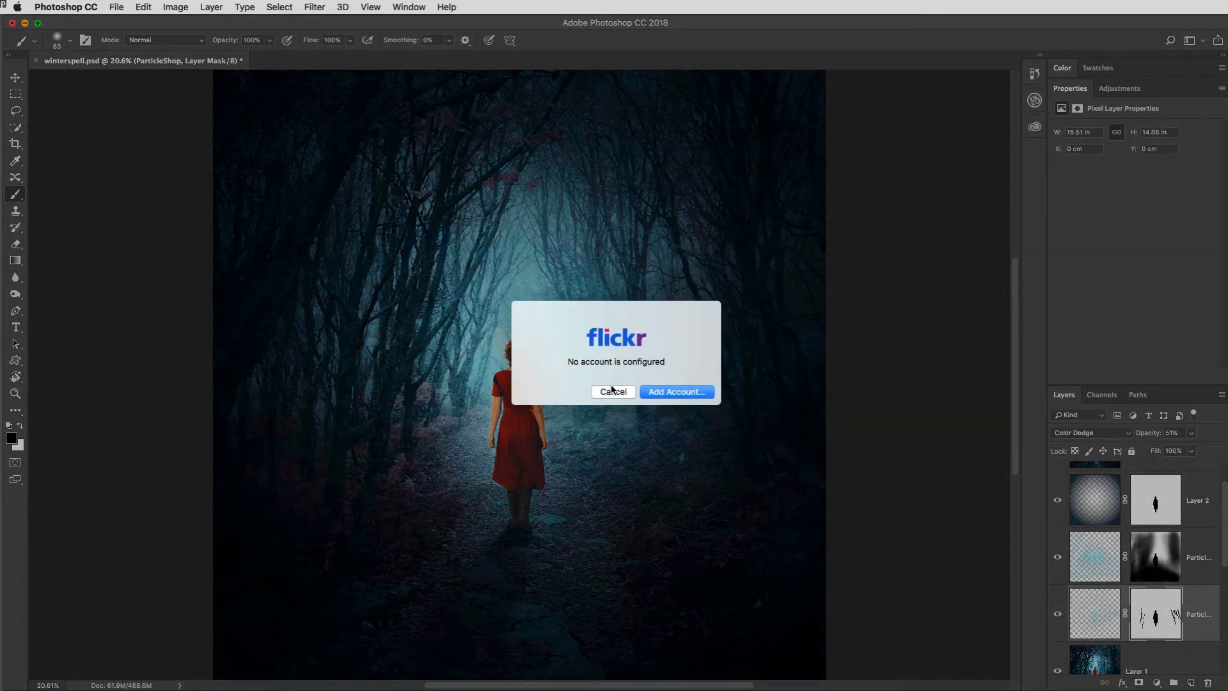
pyautogui.click(613, 391)
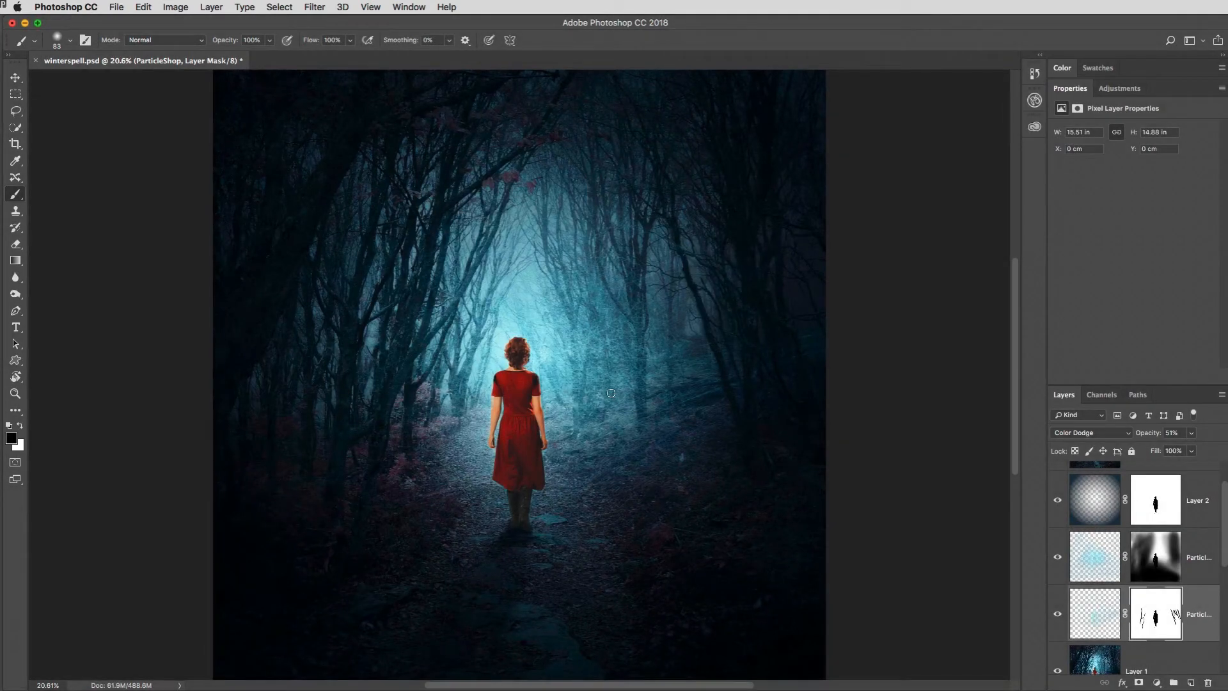